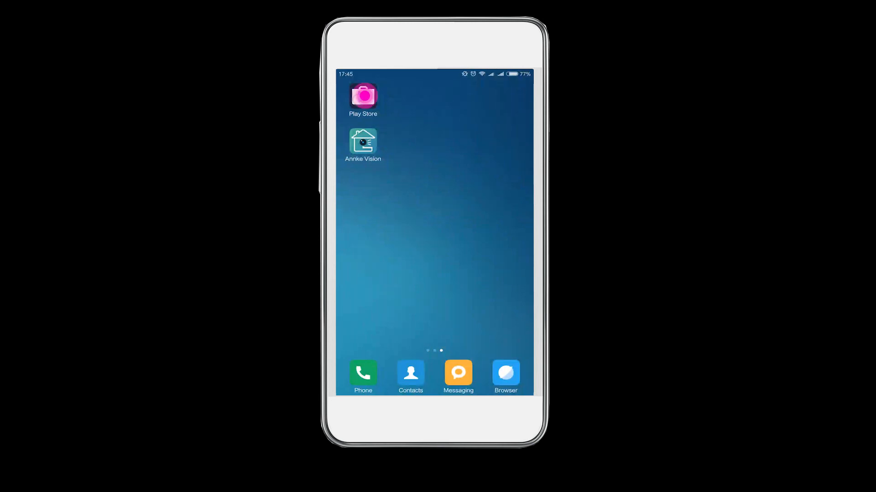
Search Google Play for 'annke vision' to bring up the installed app's page.
click(362, 96)
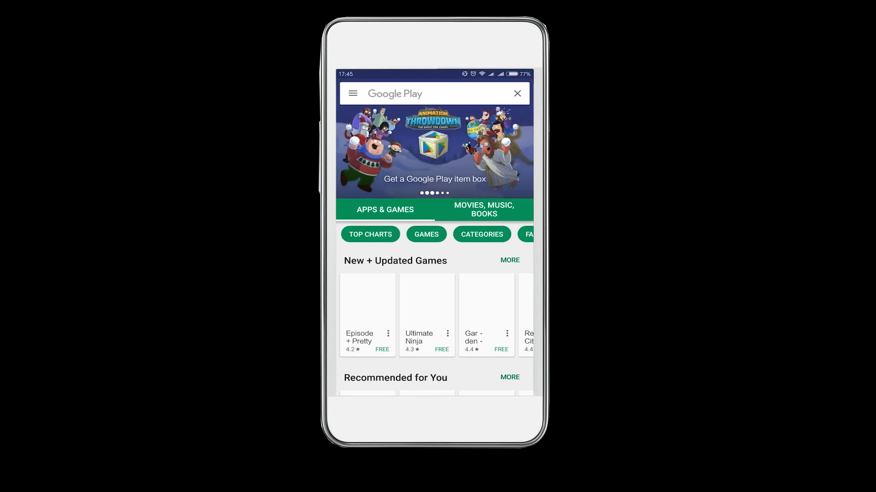
text(annke vision)
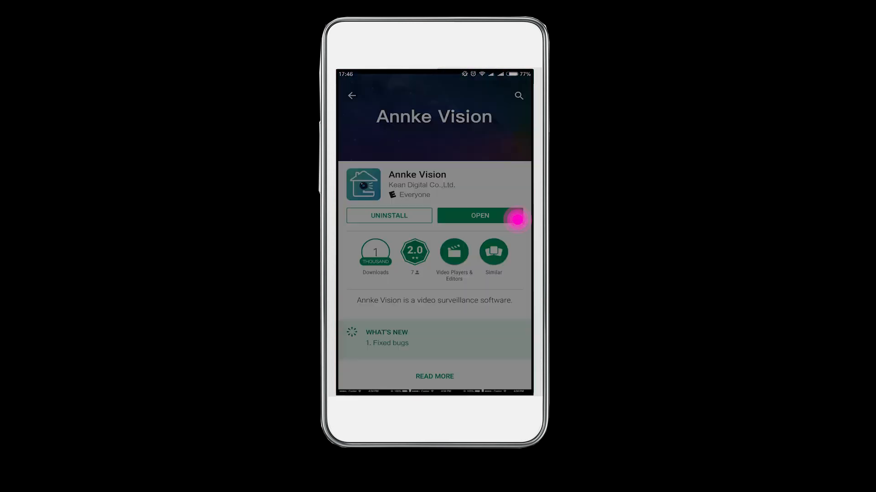
Launch Annke Vision, choose China as region and submit the e-mail address.
click(479, 216)
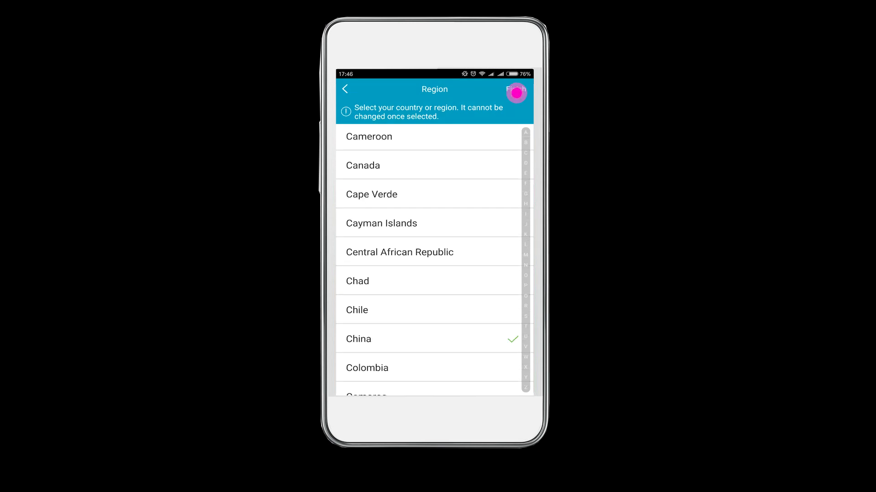
click(514, 89)
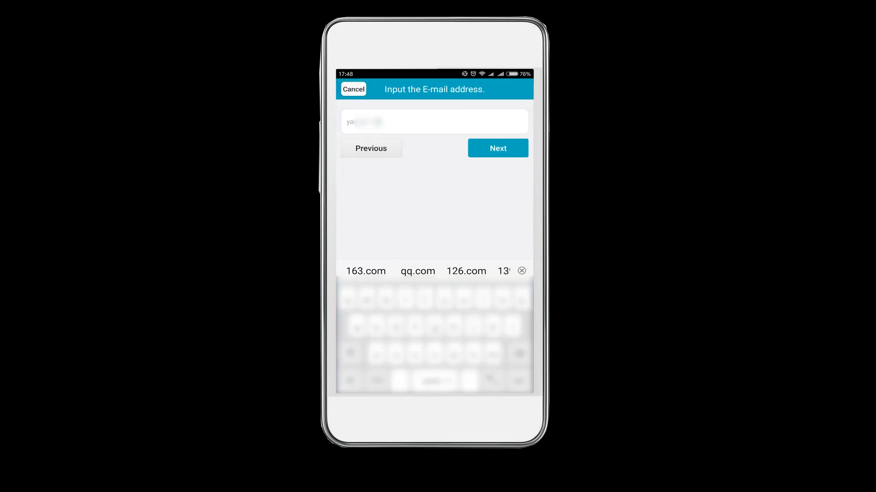
click(497, 147)
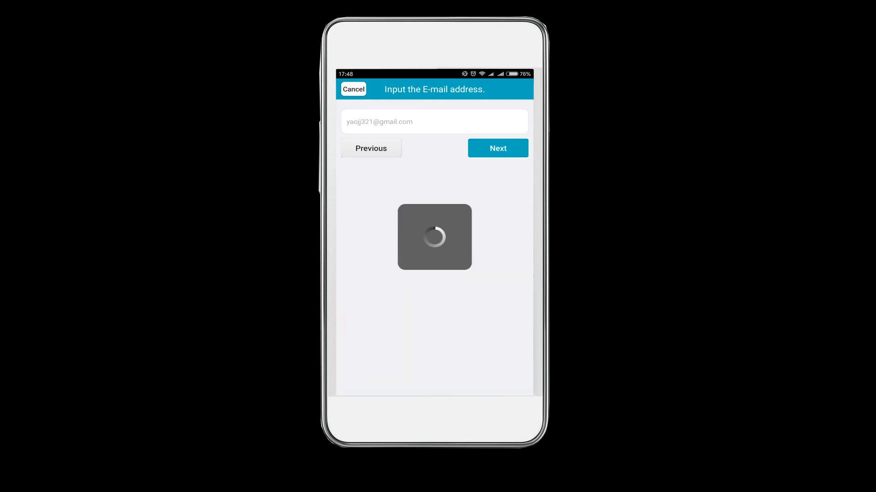
click(497, 148)
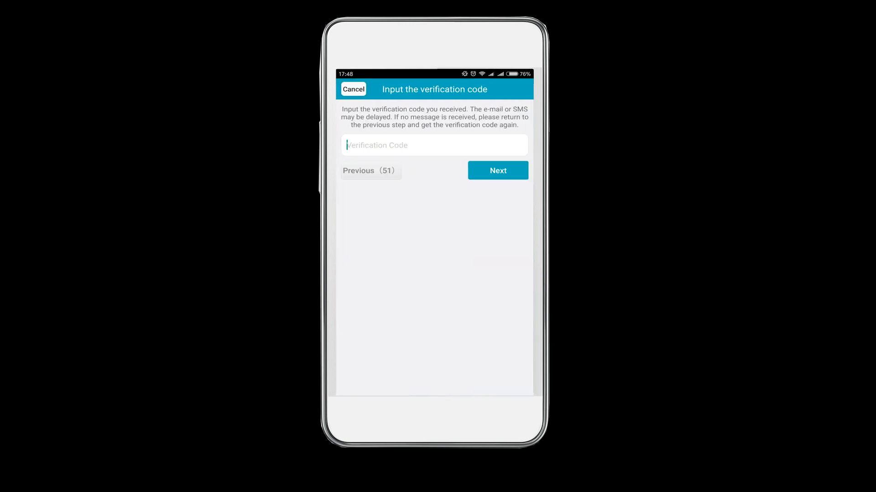
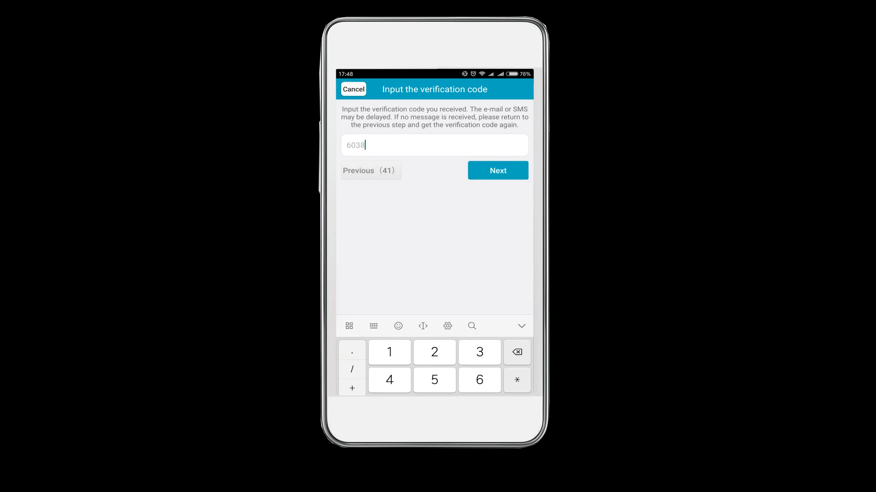
click(497, 170)
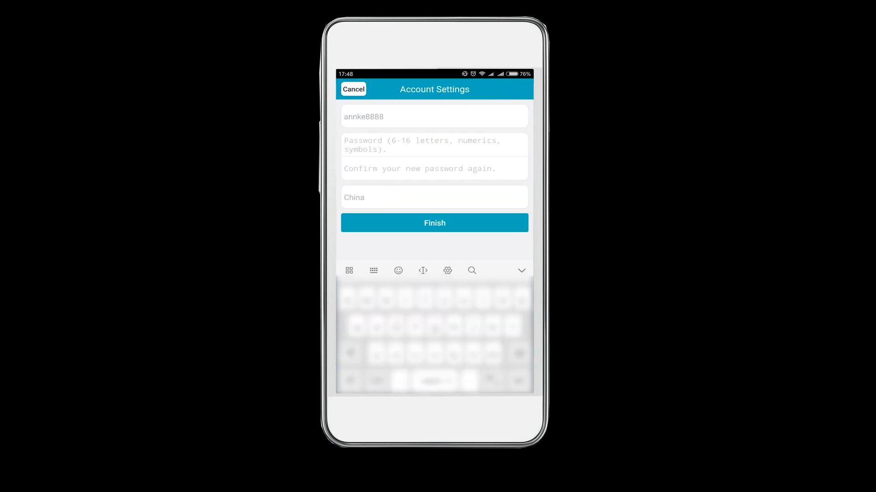
text(1)
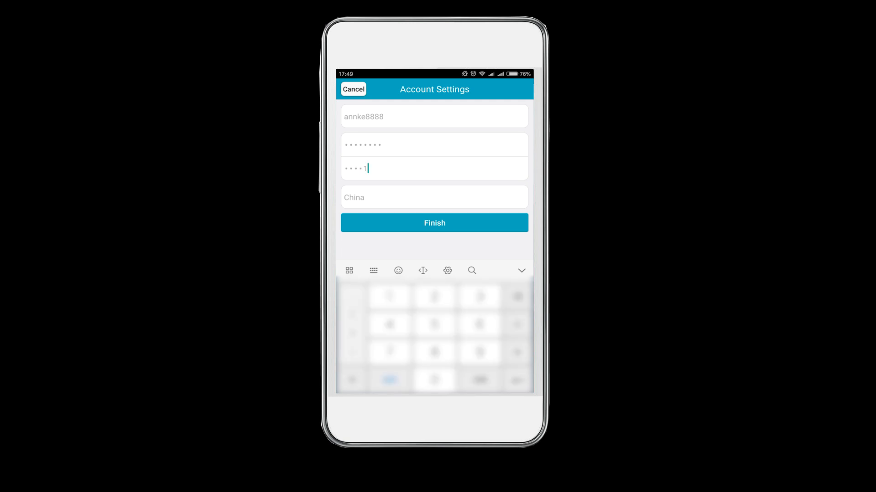
click(434, 223)
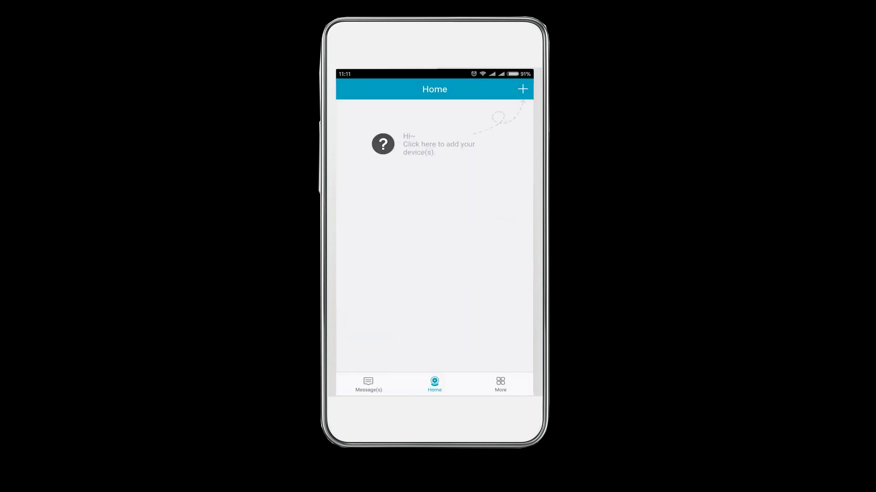
Add a device via Wireless Connection and submit the Wi-Fi password.
click(522, 89)
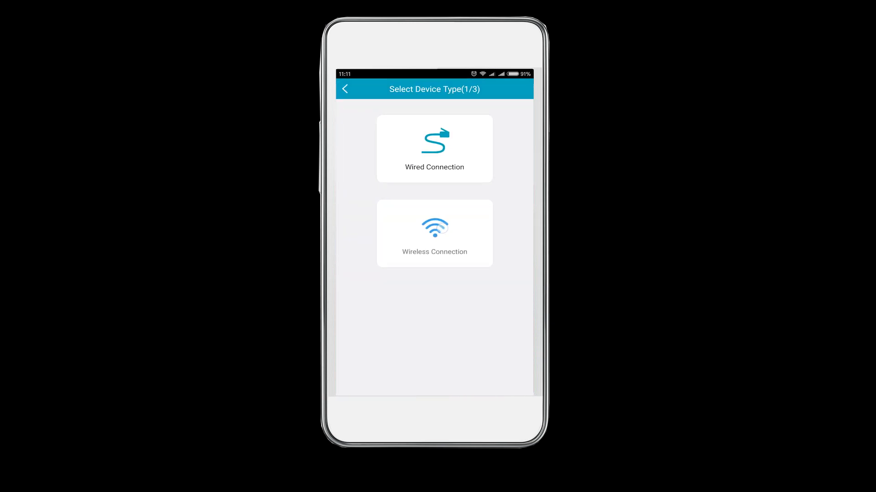
click(433, 234)
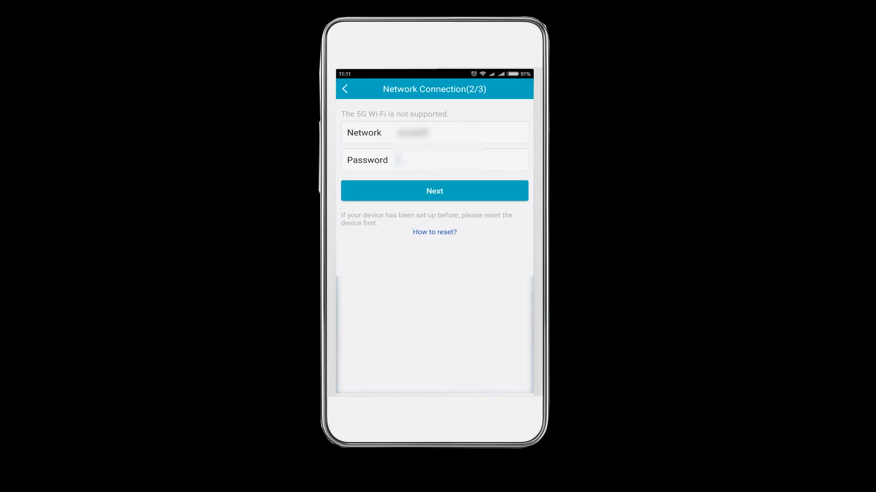
click(458, 160)
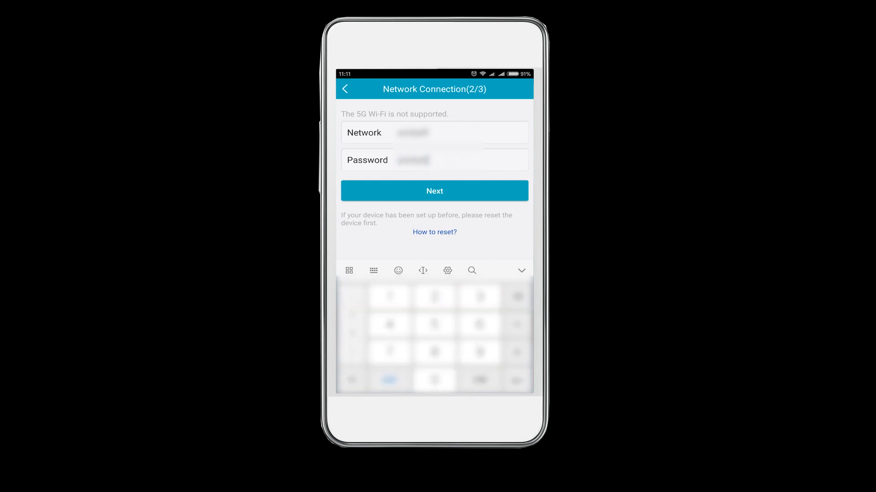
click(433, 191)
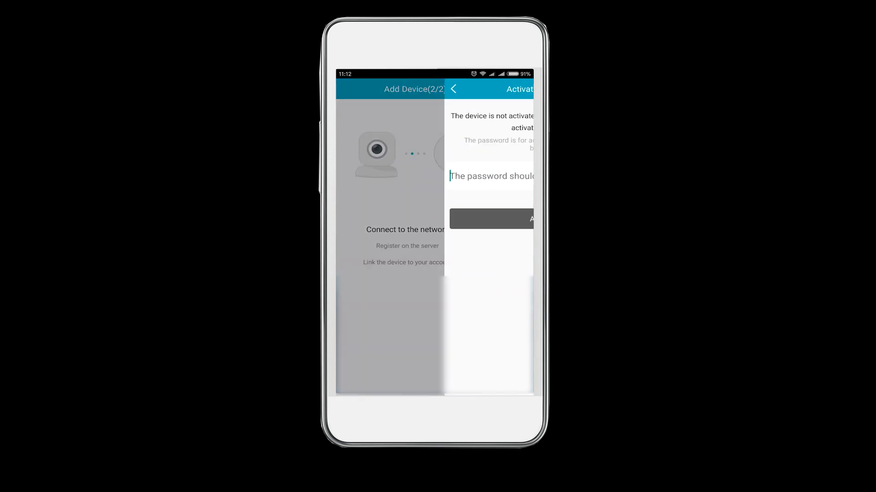
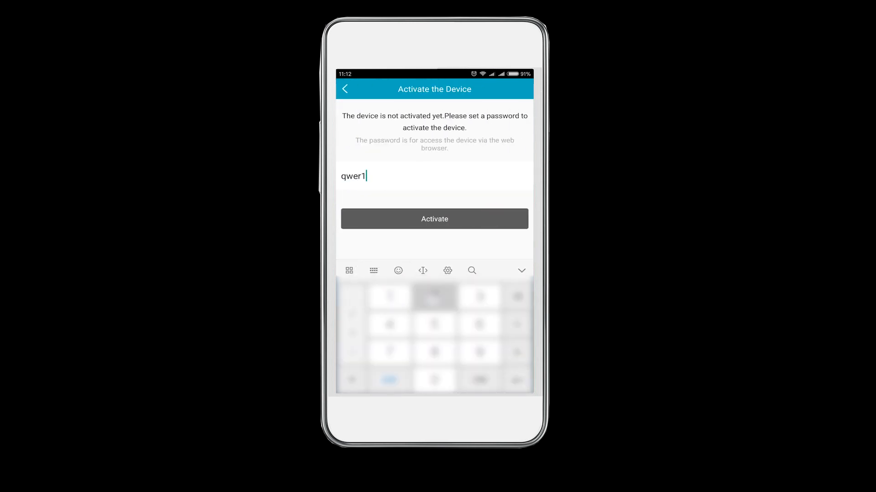
click(434, 218)
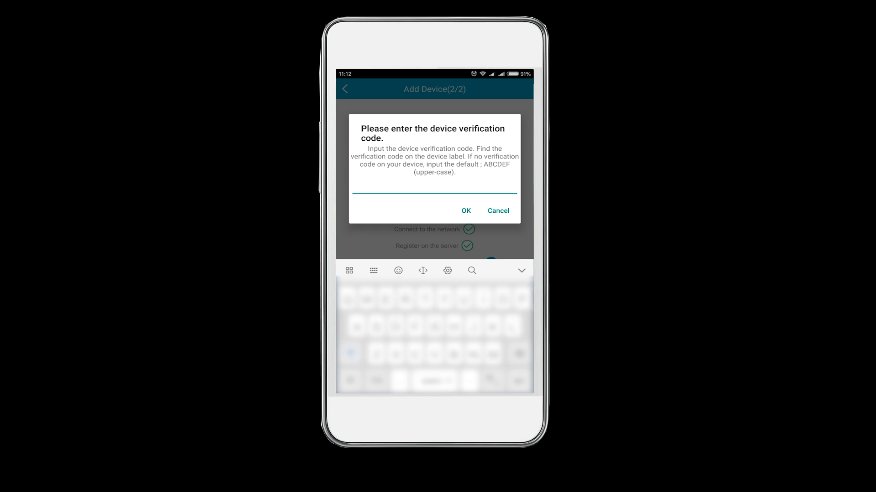
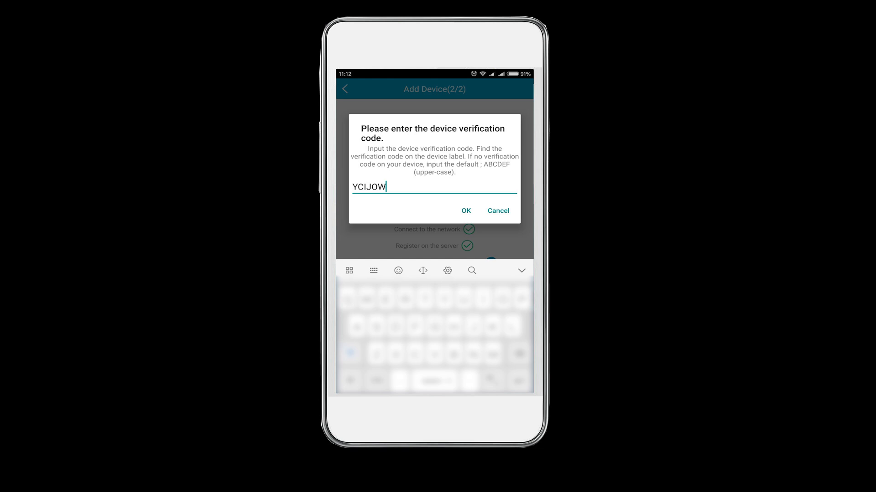
click(465, 211)
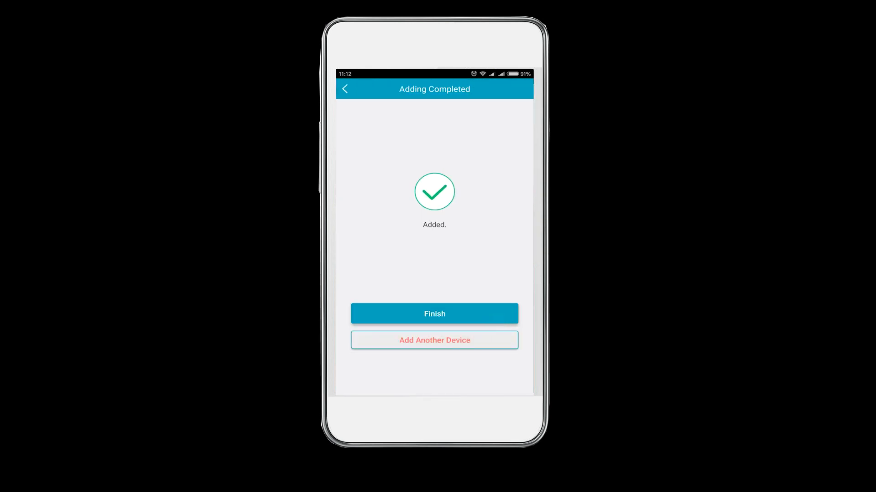
Finish adding the camera, initialize its memory card, and return to Settings.
click(434, 314)
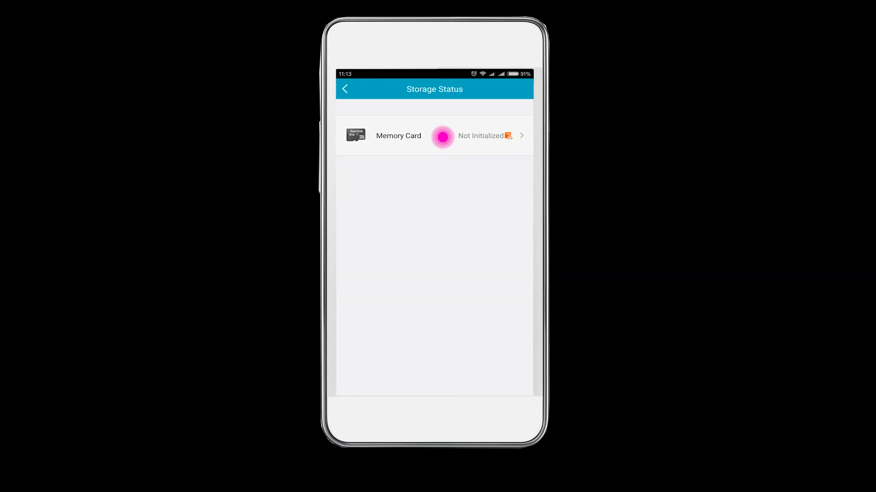
click(477, 136)
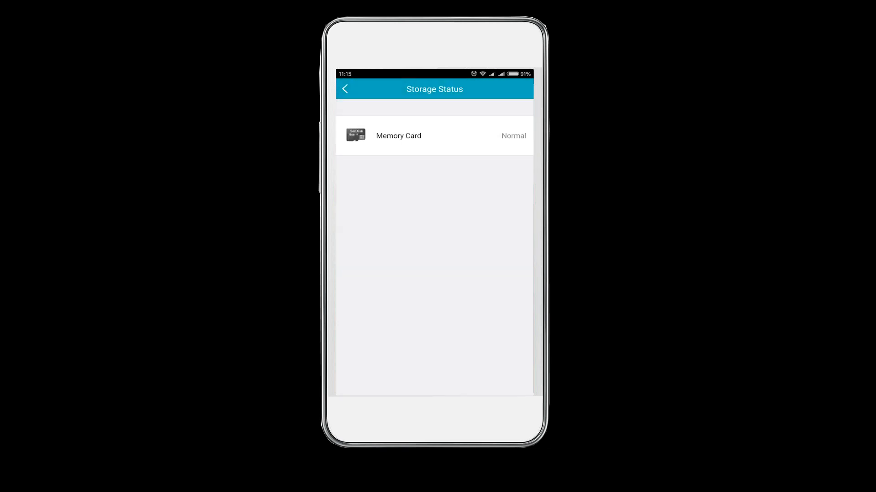
click(345, 88)
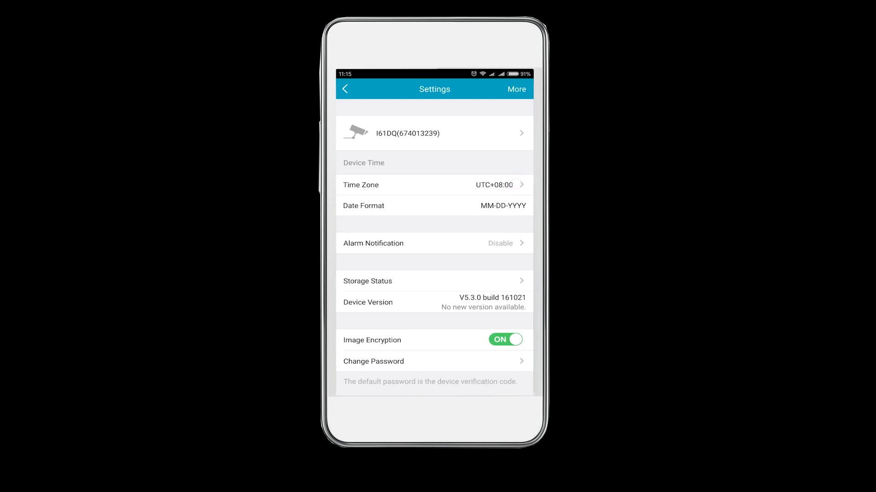
Keep time zone UTC+08:00 and date format MM-DD-YYYY, then return Home.
click(434, 185)
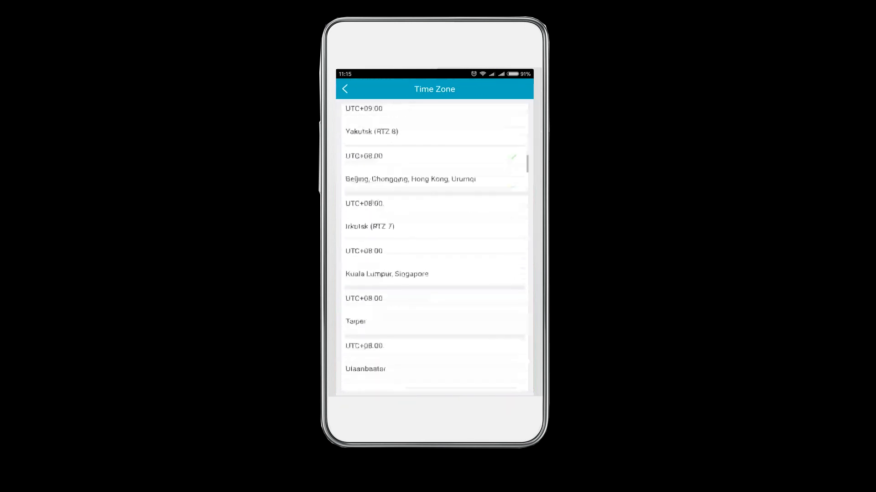
click(344, 89)
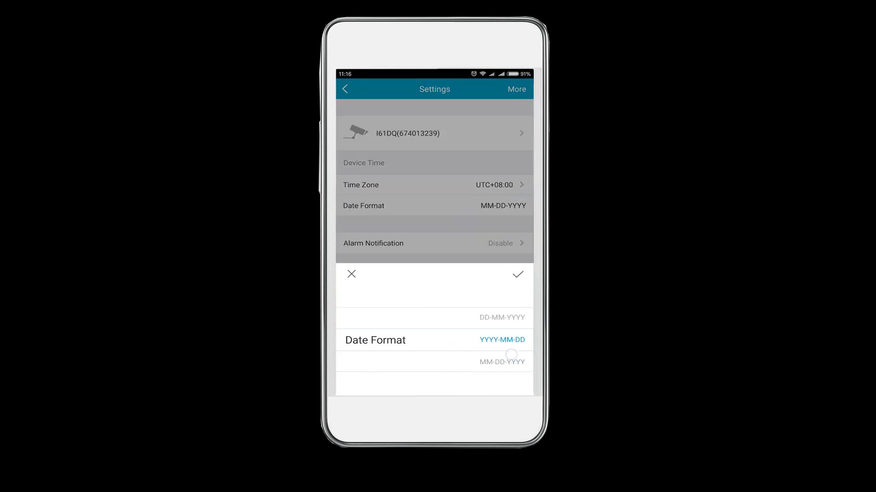
click(351, 274)
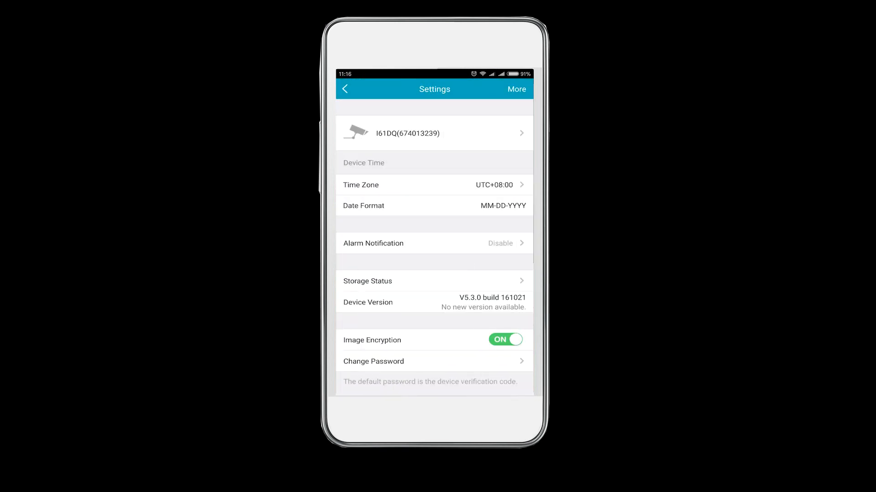
click(345, 89)
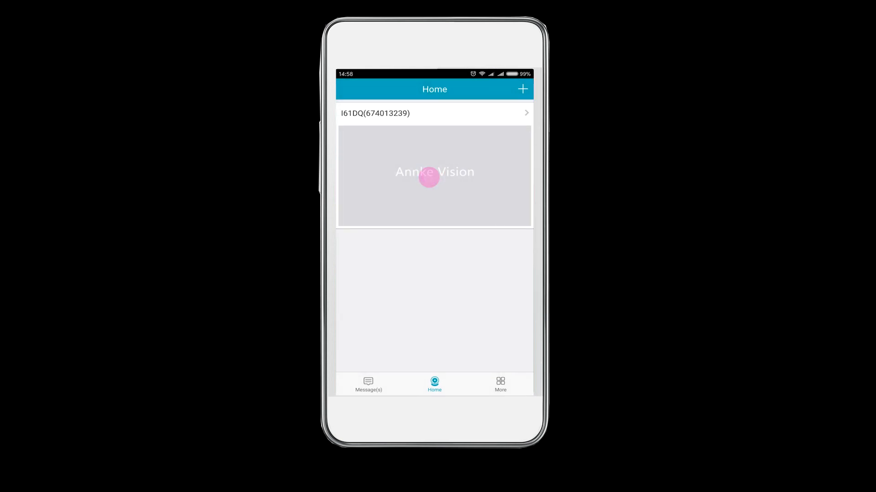
Open camera I61DQ's live view, close the PTZ panel and try two-way audio.
click(433, 112)
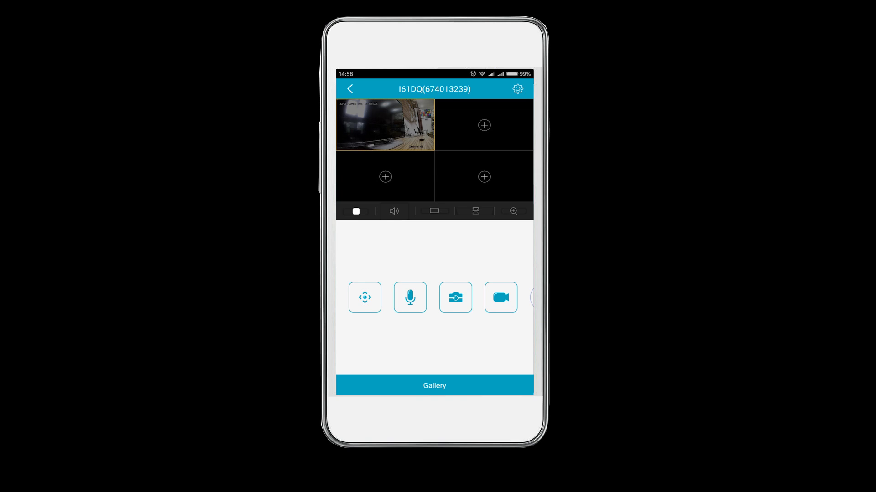
click(364, 297)
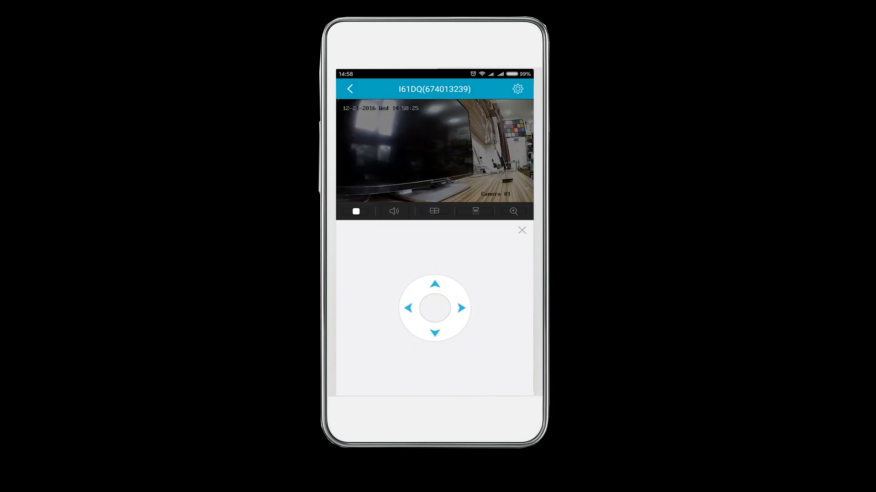
click(408, 308)
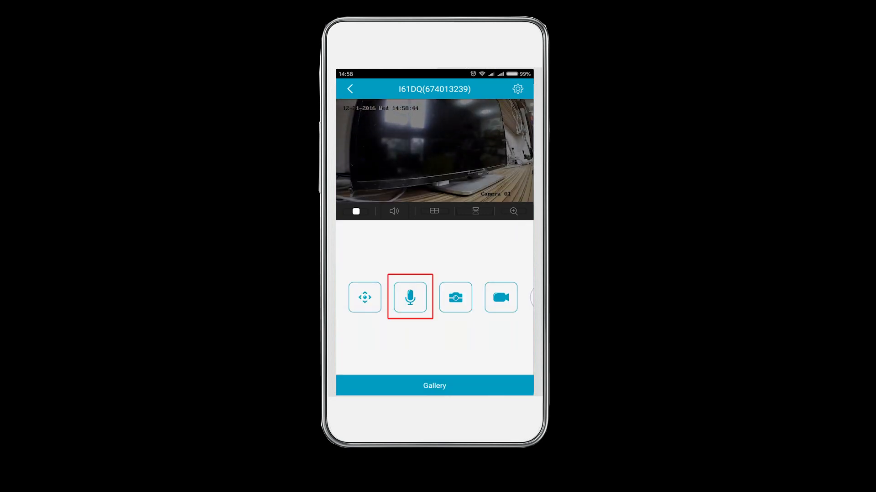
click(409, 296)
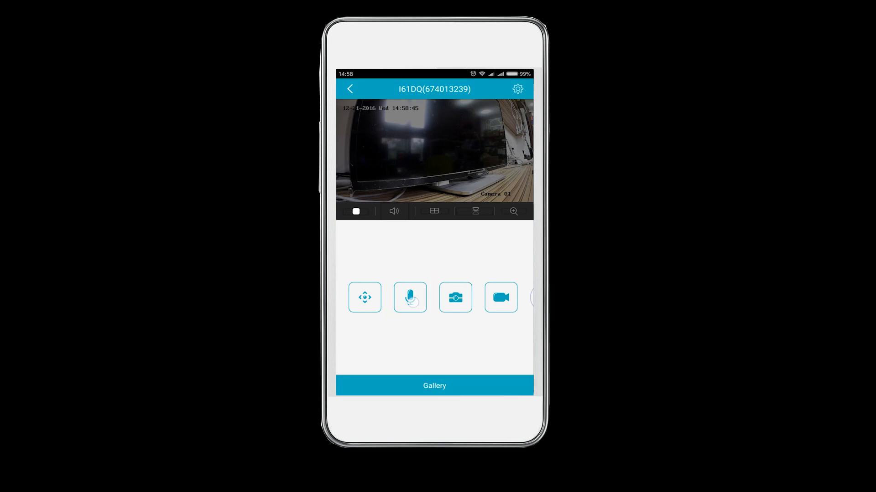
click(410, 297)
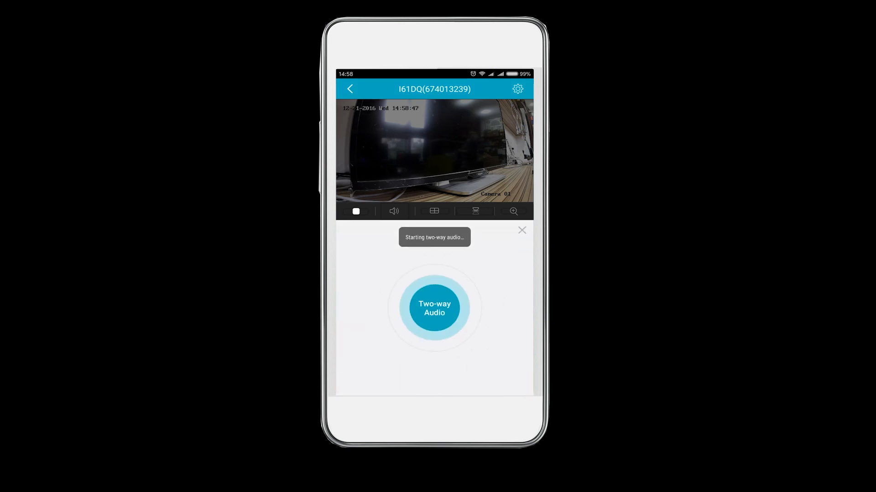
click(521, 230)
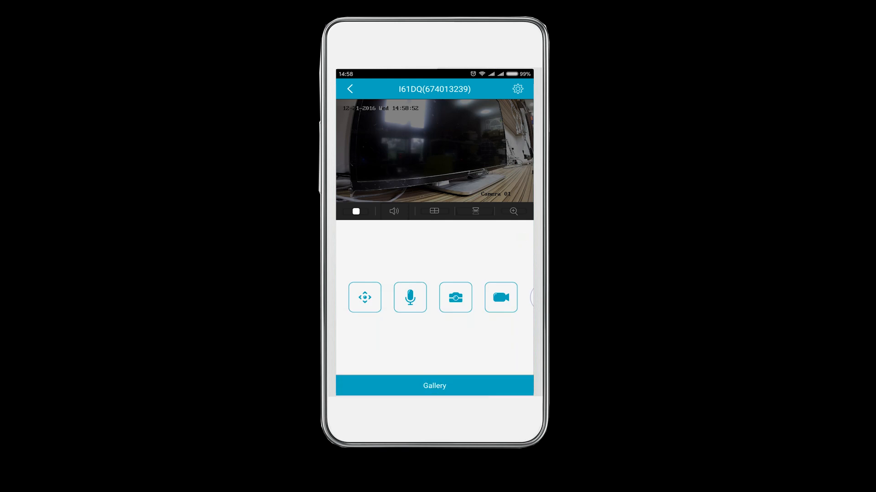
Capture a snapshot and record a short clip from the live view.
click(455, 297)
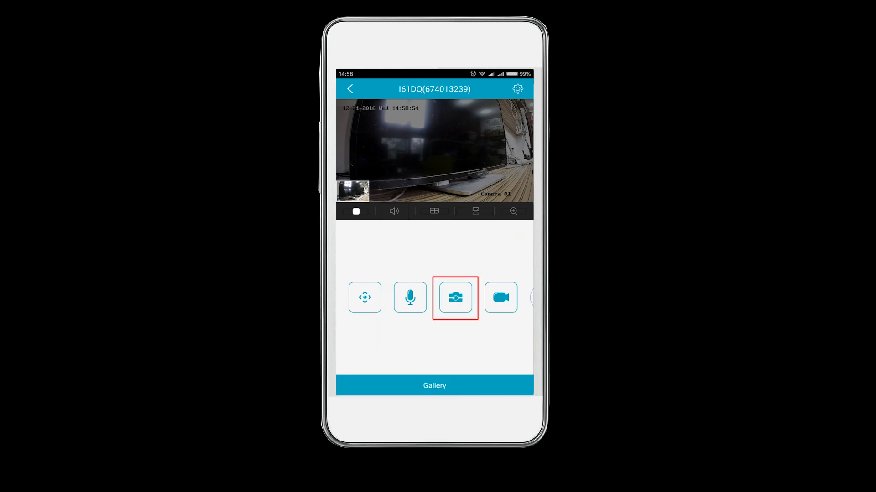
click(500, 297)
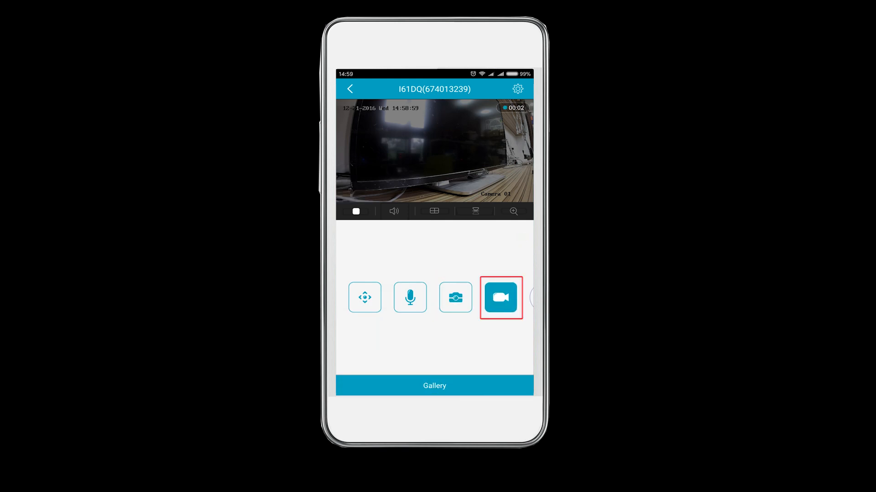
click(500, 297)
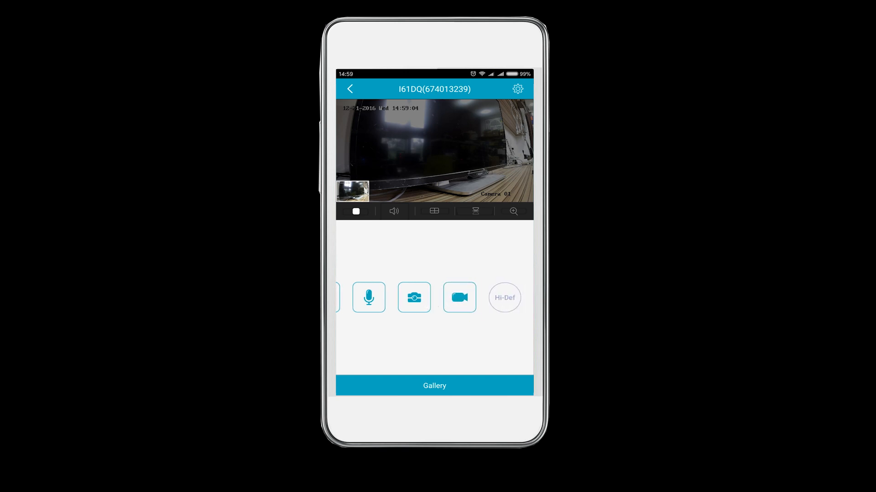
Flip the camera image and switch to the four-window layout and back.
click(504, 297)
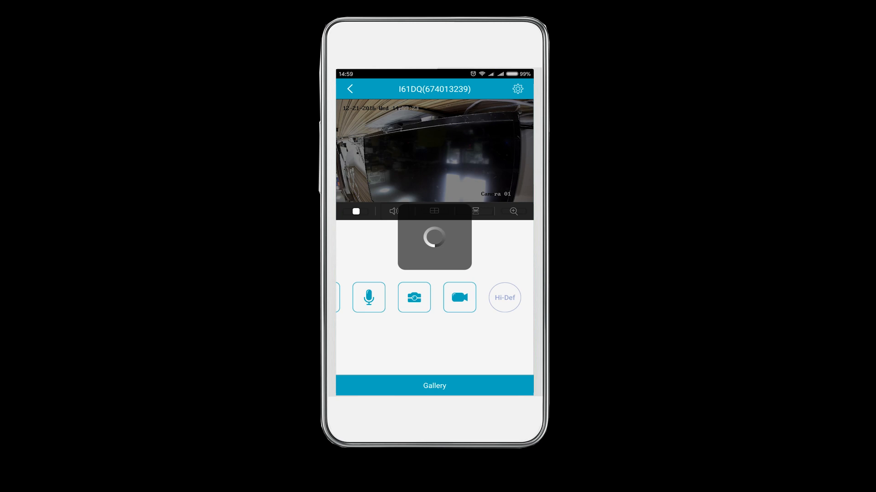
click(434, 211)
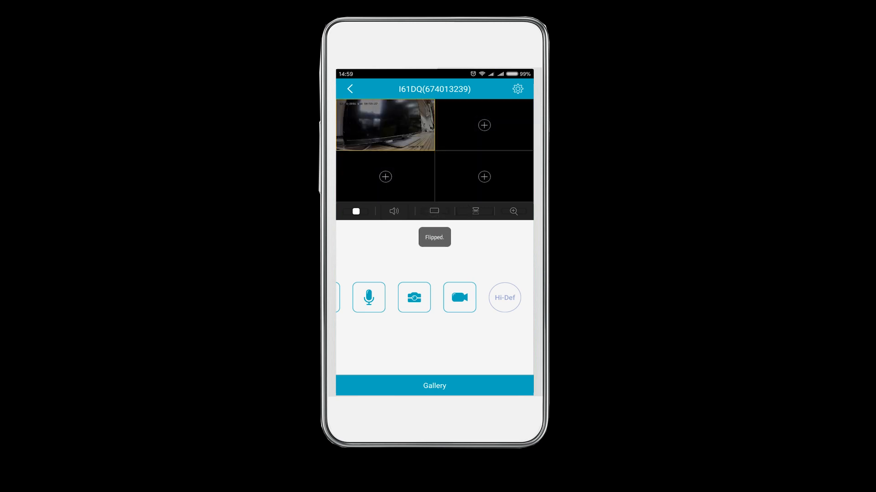
click(434, 211)
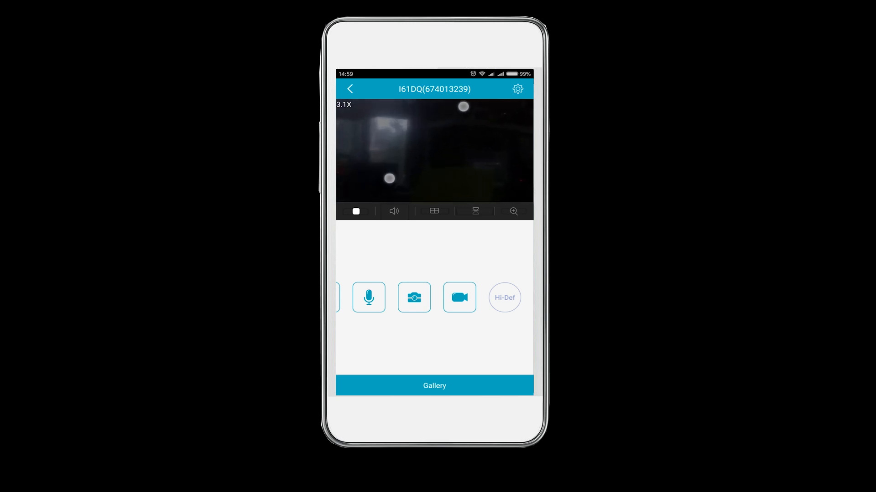
click(517, 89)
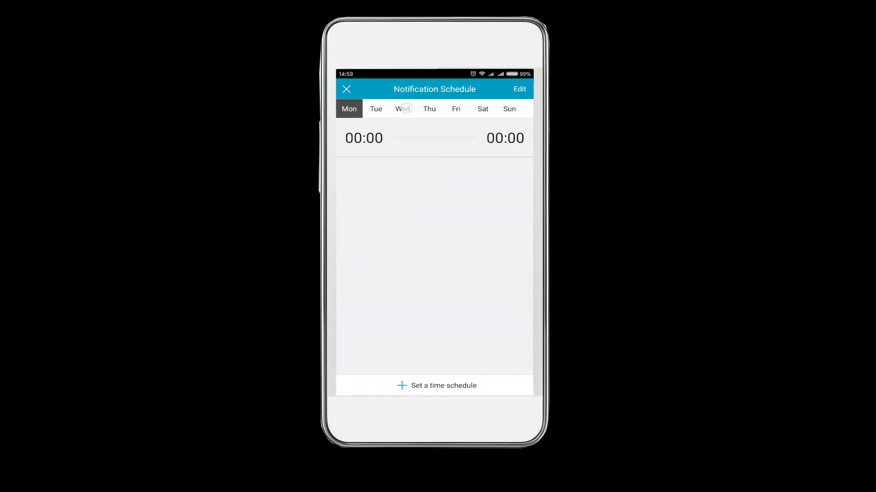
Set Wednesday's notification time slot to 14:00–18:00 and save it.
click(403, 109)
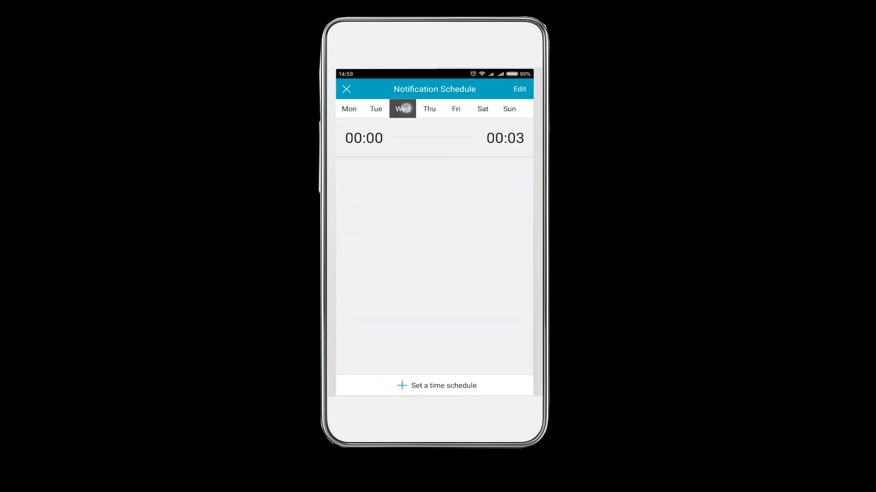
click(519, 89)
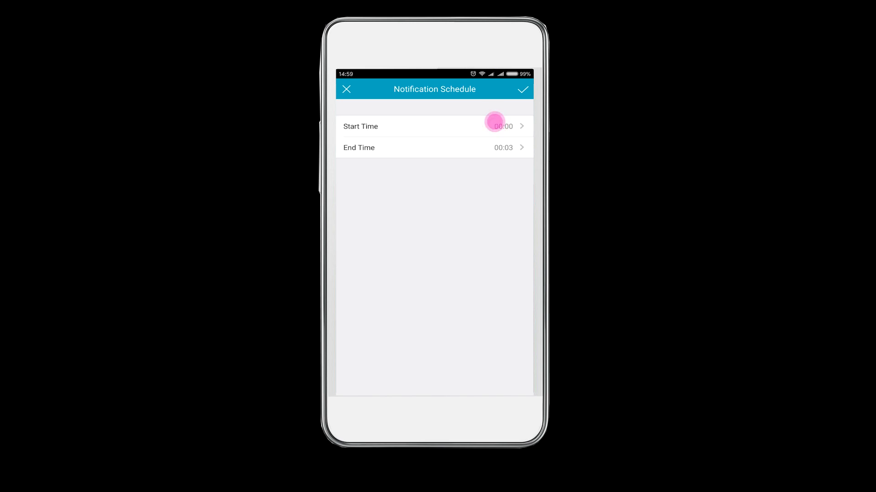
click(501, 126)
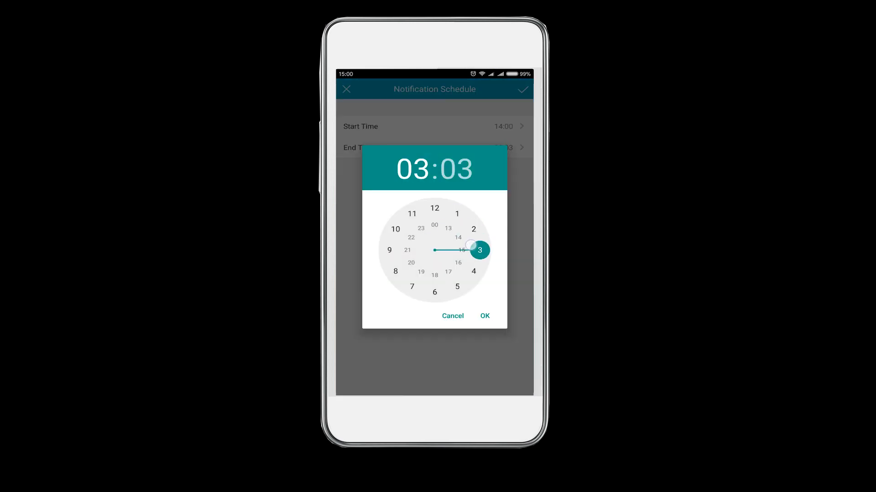
click(483, 316)
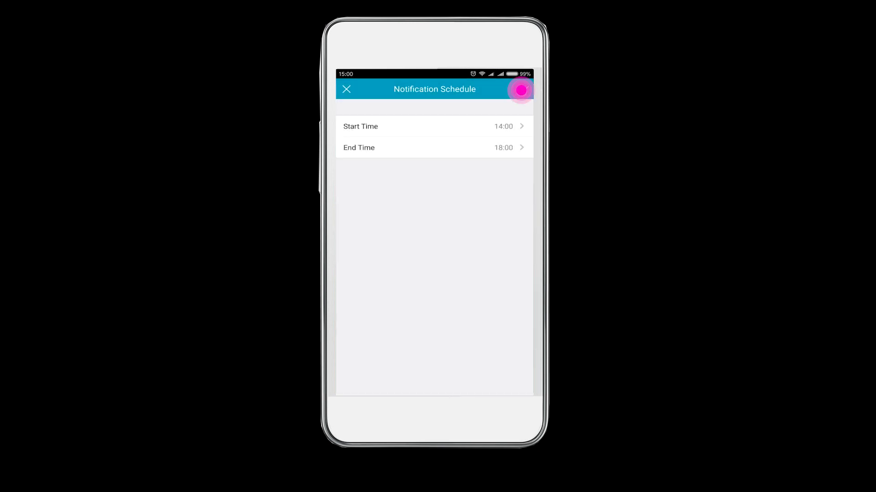
click(346, 88)
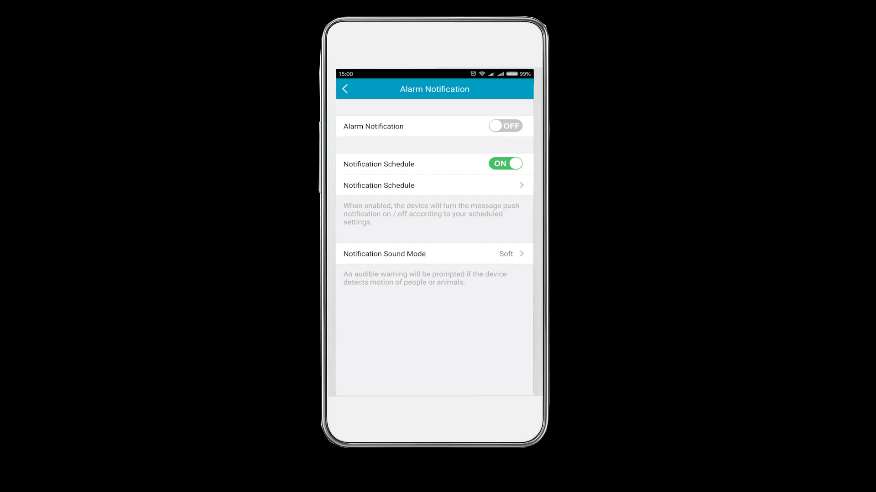
Set notification sound to Mute, enable Alarm Notification, and return to live view.
click(434, 253)
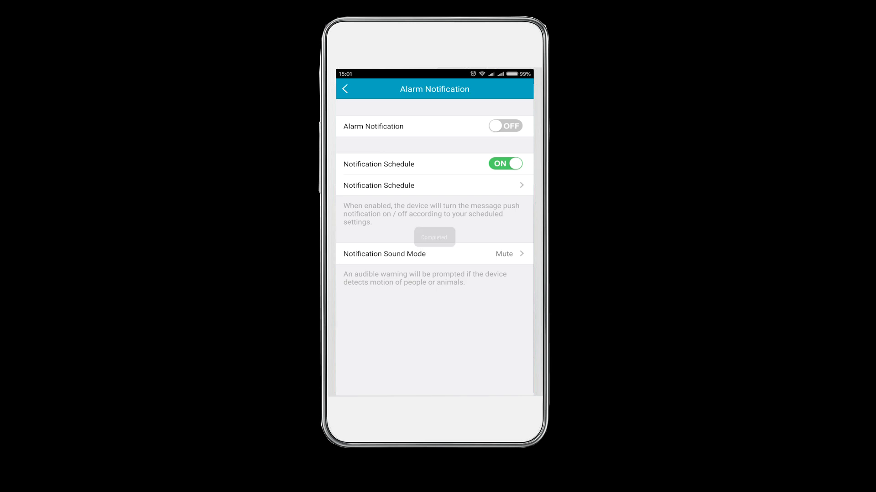
click(504, 126)
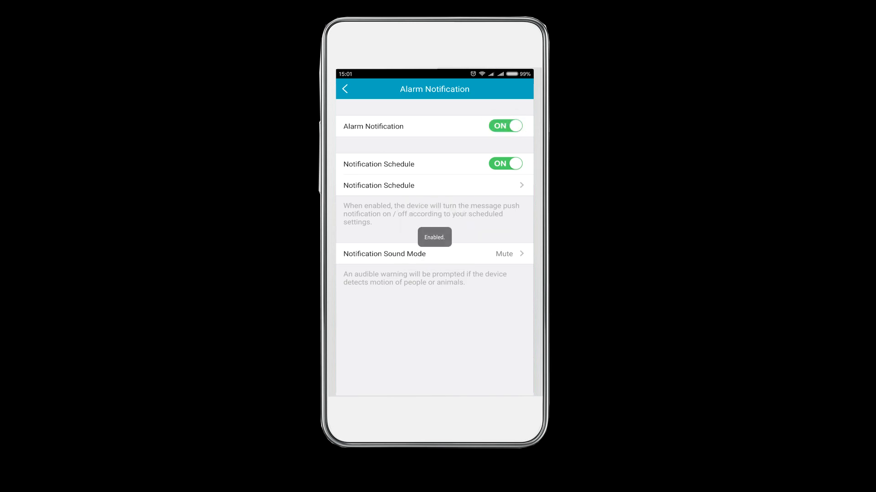
click(346, 89)
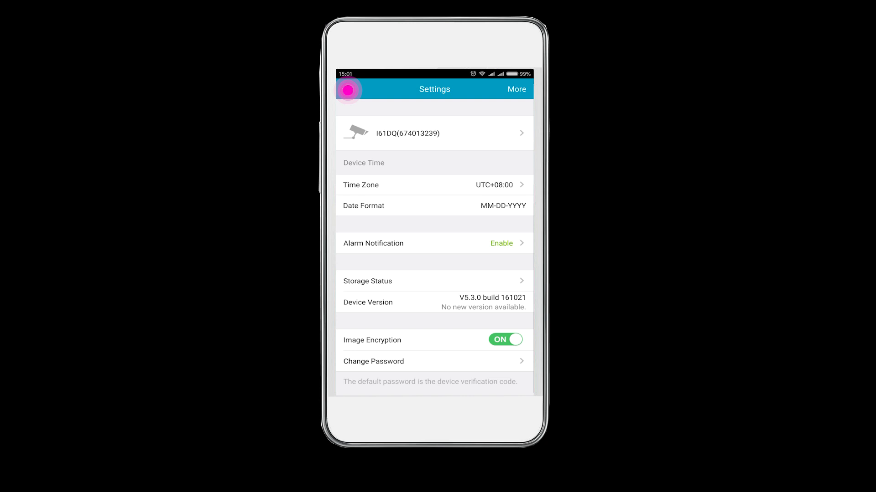
click(350, 89)
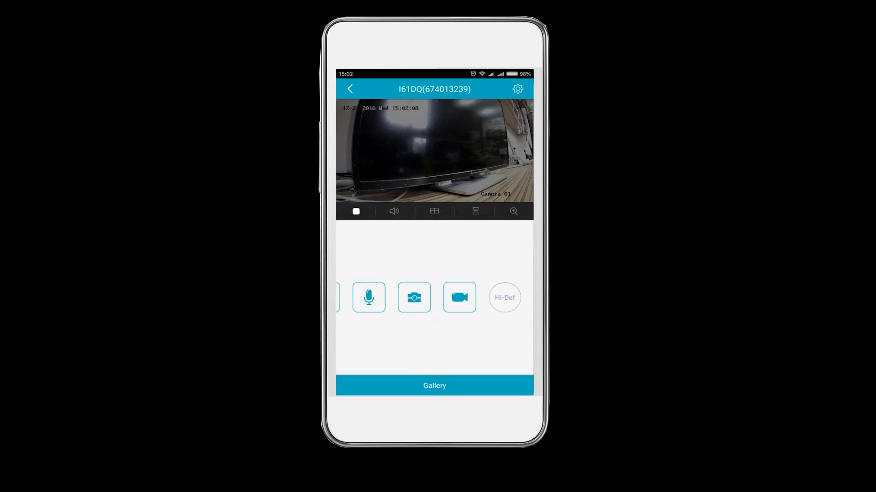
Open the camera I61DQ PIR alarm message from Home and play its 2016-12-21 recording.
click(350, 89)
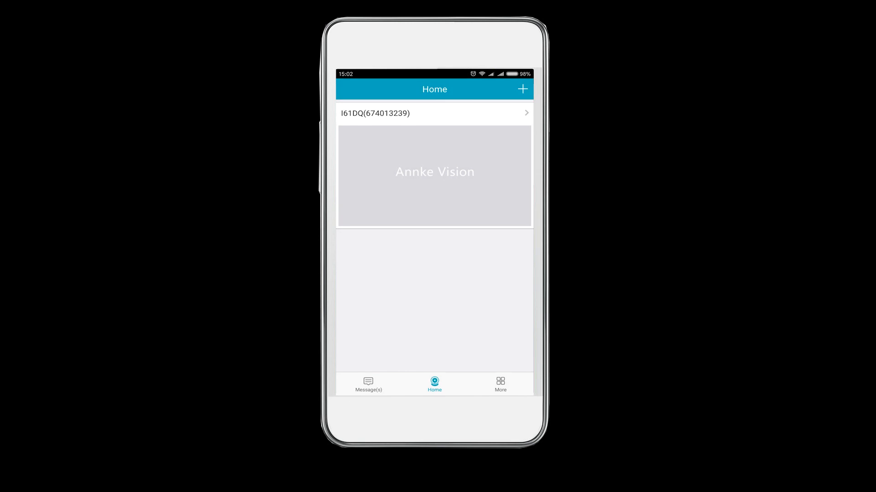
click(368, 384)
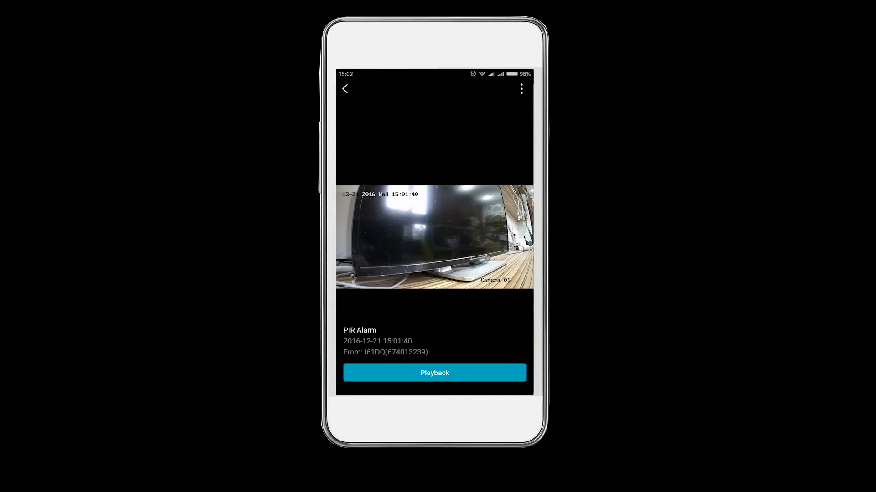
click(345, 89)
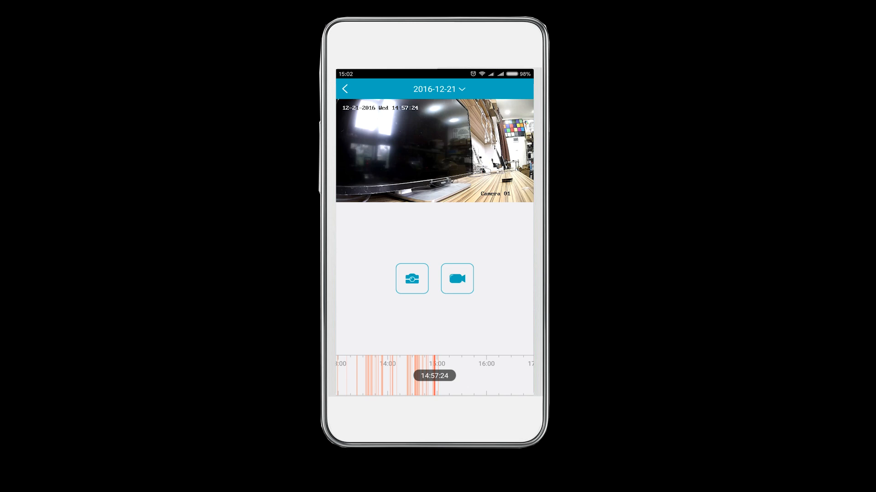
Check the December 2016 recording calendar, resume playback, then go back Home.
click(438, 89)
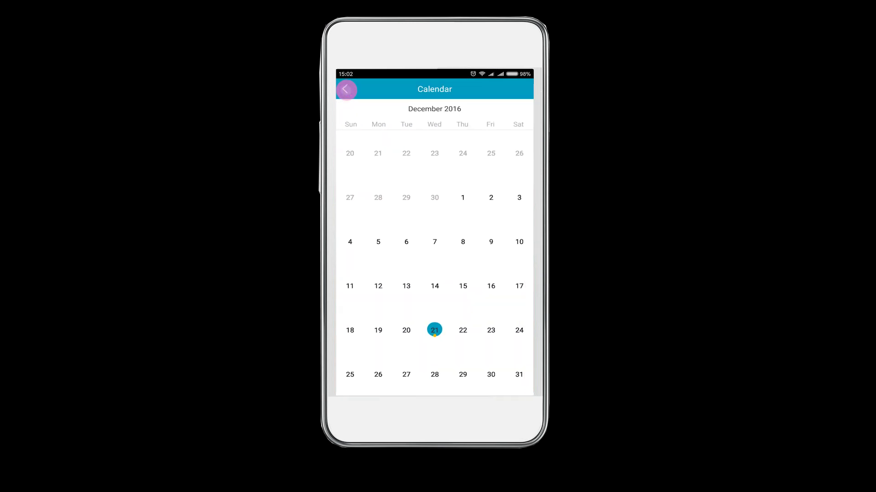
click(434, 330)
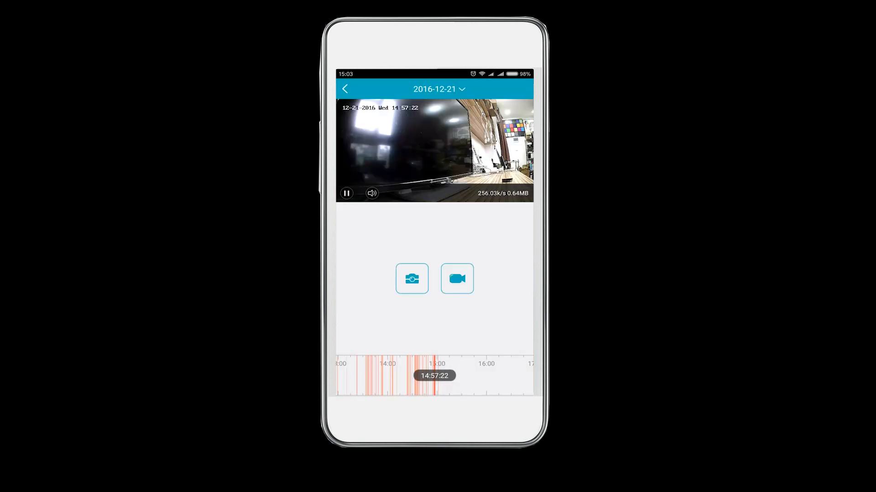
click(345, 89)
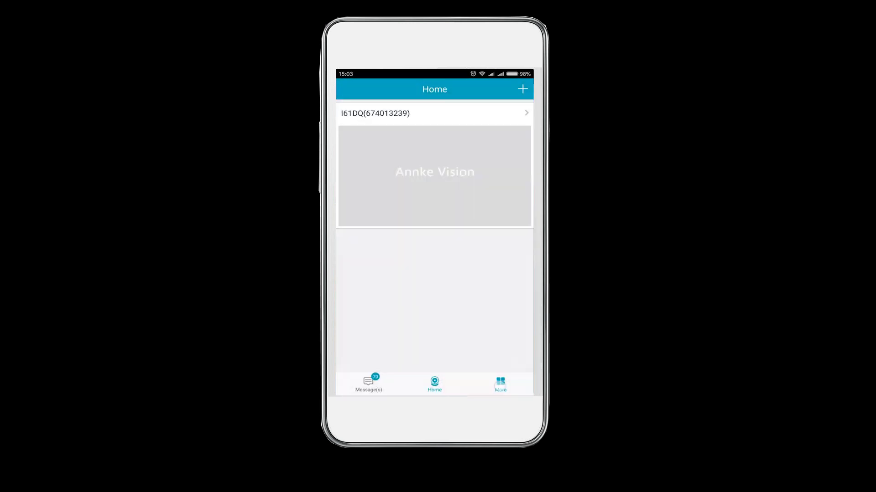
Play the saved live-view video clip from More's Pictures and Videos in Image Preview.
click(500, 384)
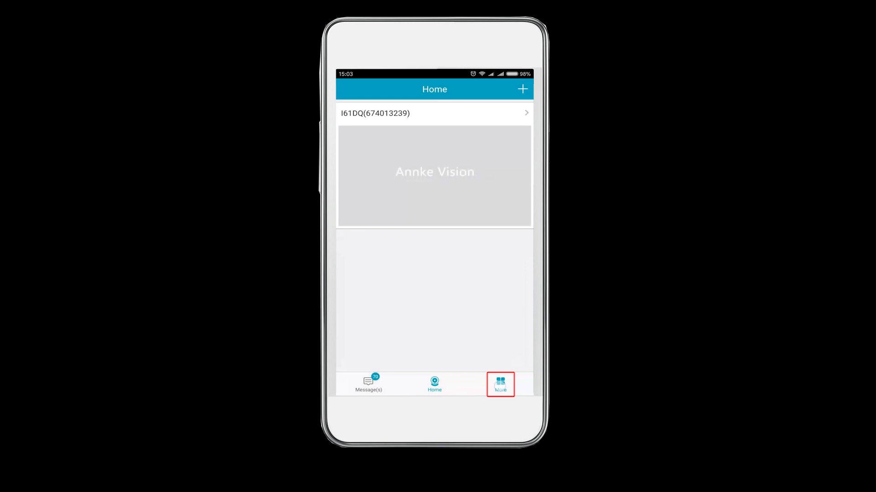
click(499, 384)
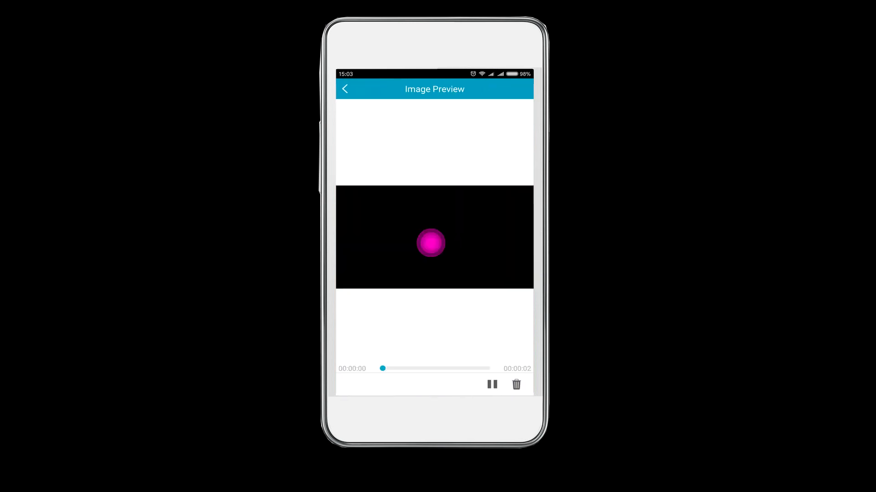
click(492, 385)
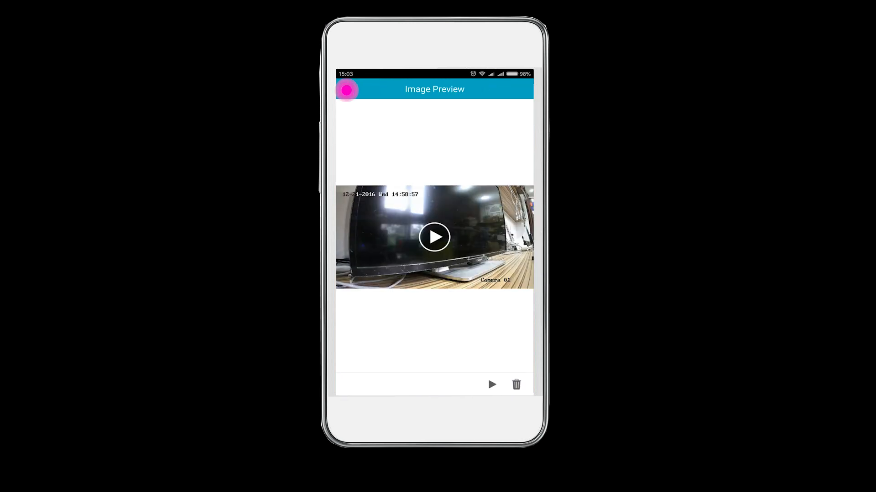